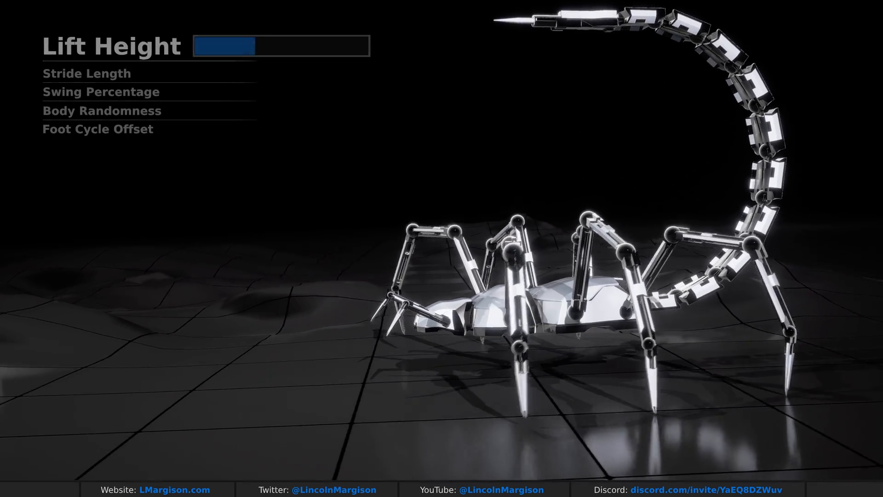
Adjust the scorpion rig's Lift Height slider to demonstrate the procedural gait change.
{"action": "left_click_drag", "start_coordinate": [236, 46], "coordinate": [321, 46]}
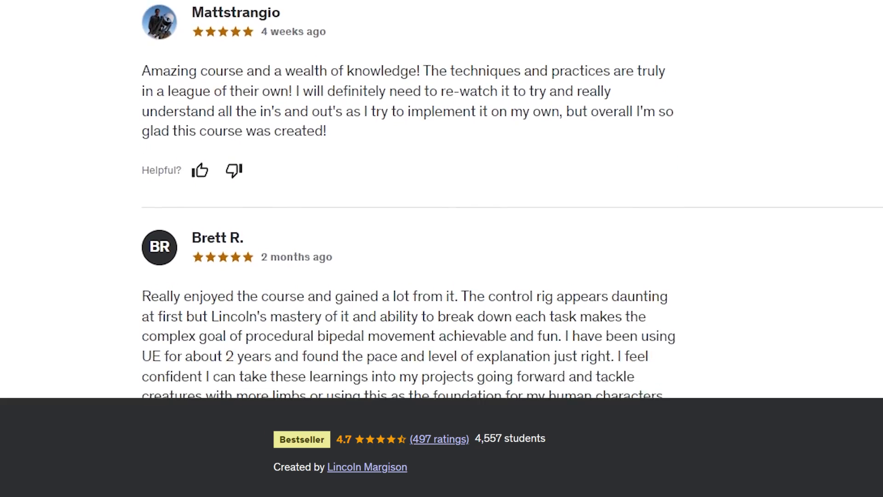
{"action": "scroll", "scroll_direction": "down", "scroll_amount": 3}
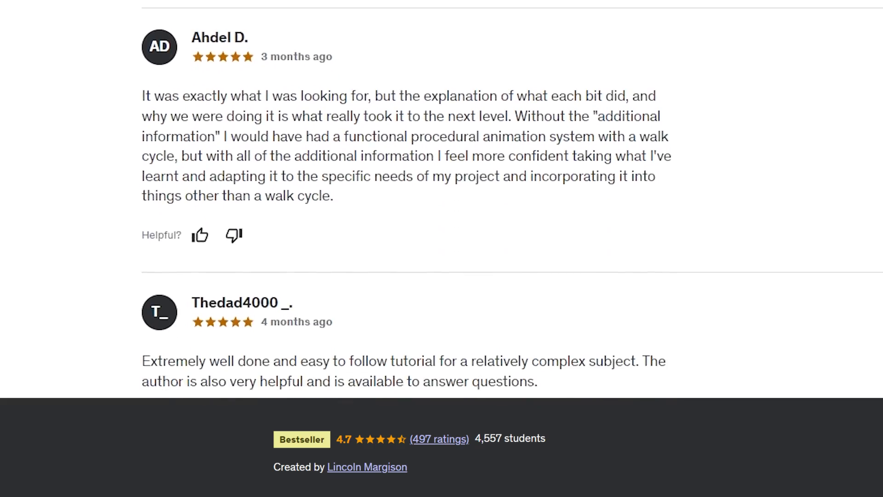
{"action": "scroll", "scroll_direction": "down", "scroll_amount": 3}
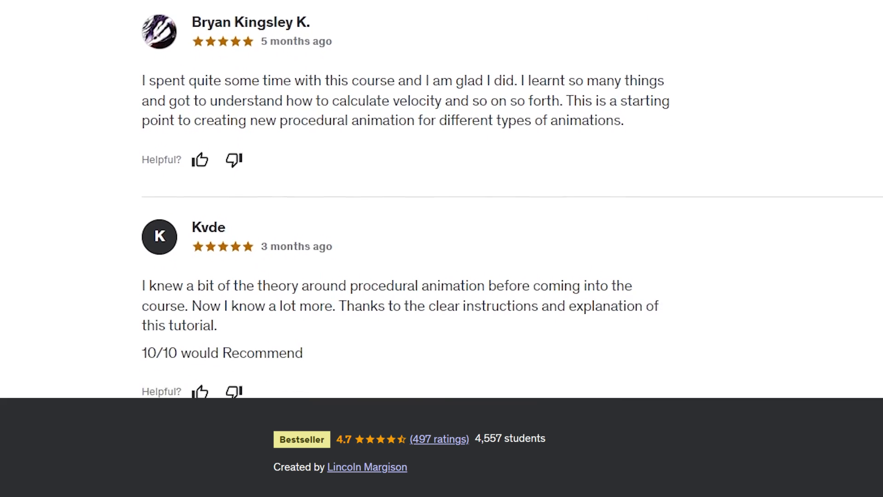